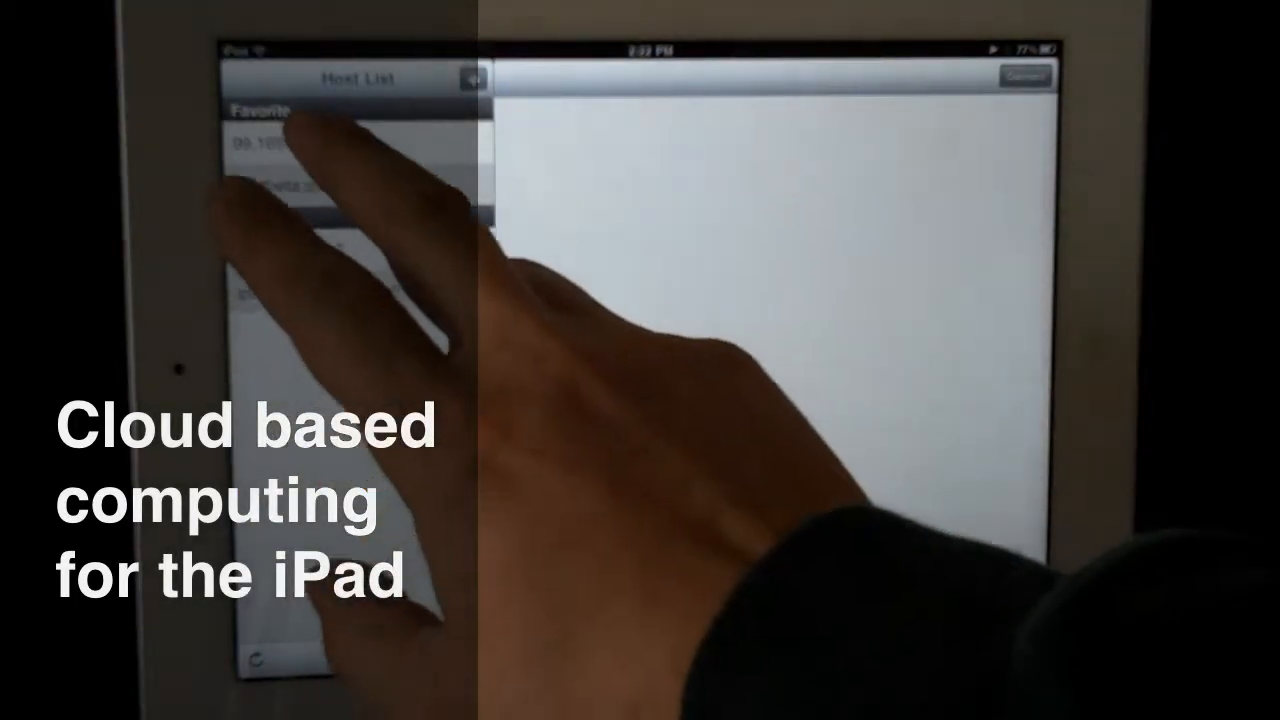
left_click(284, 144)
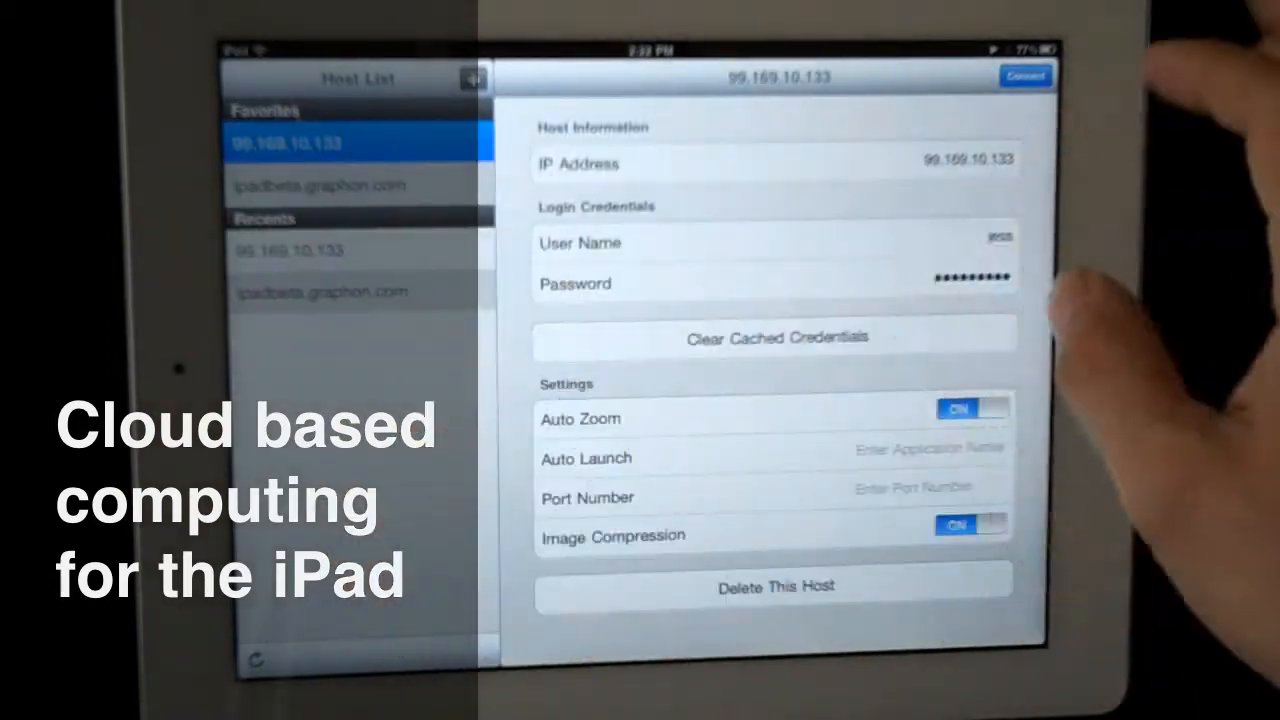
left_click(1024, 76)
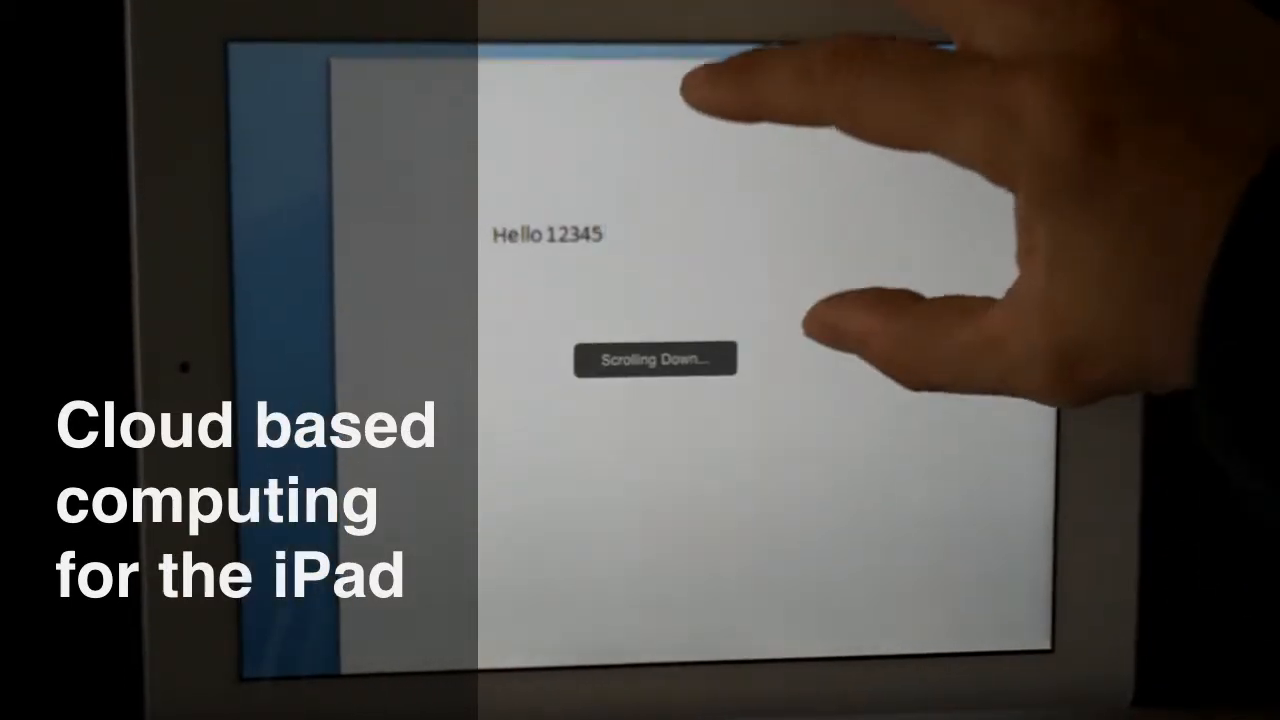
Step: Add the words 'This is a test' after 'Hello 12345' in the remote Word document
scroll("down", 3)
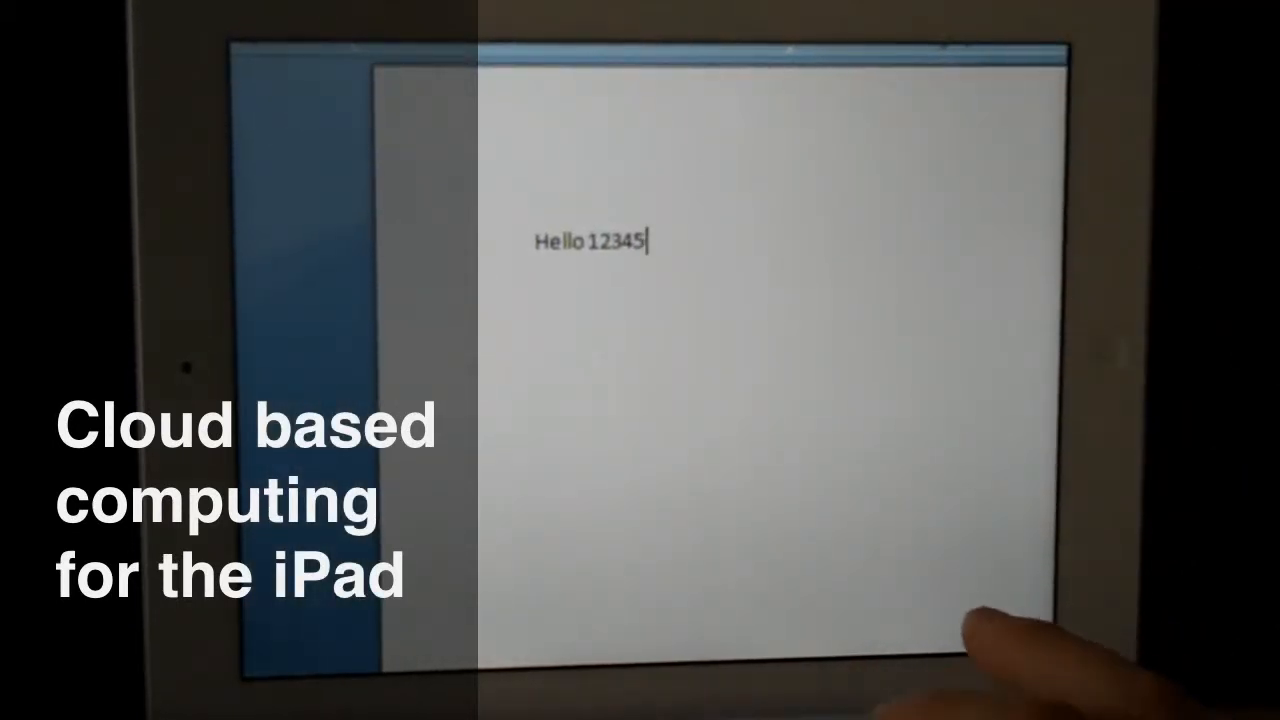
type("T")
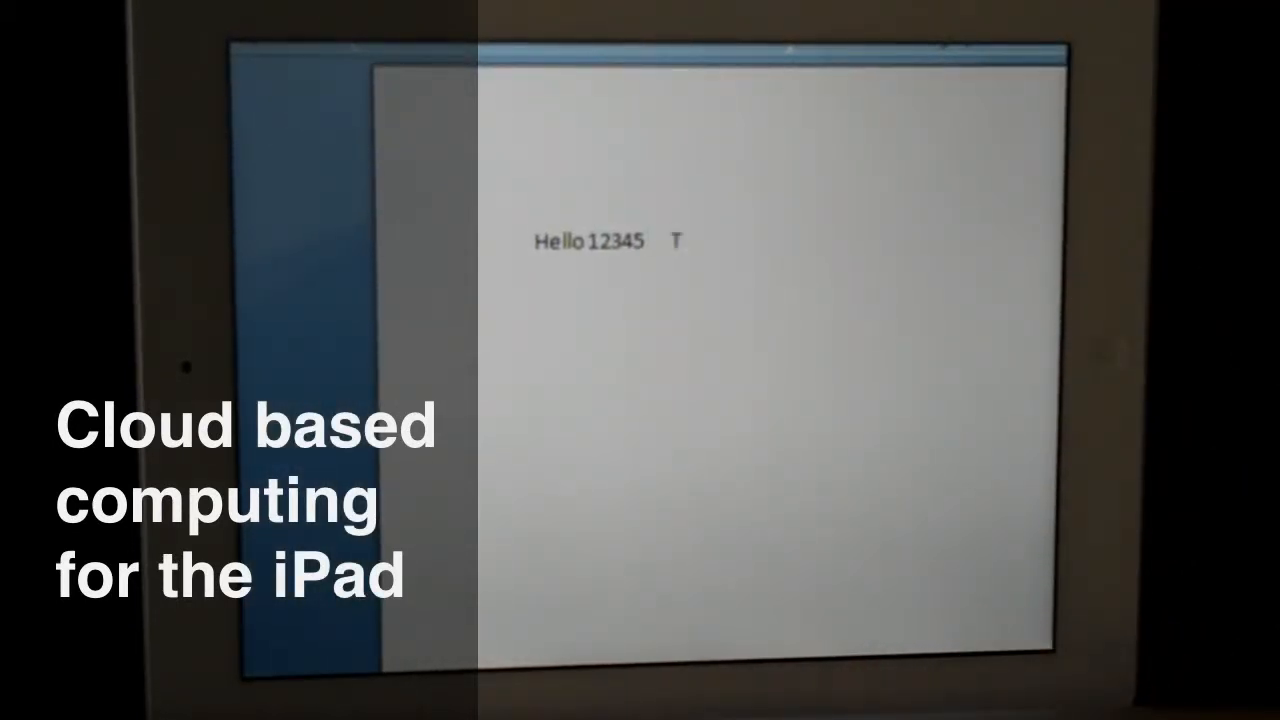
type("his is a test")
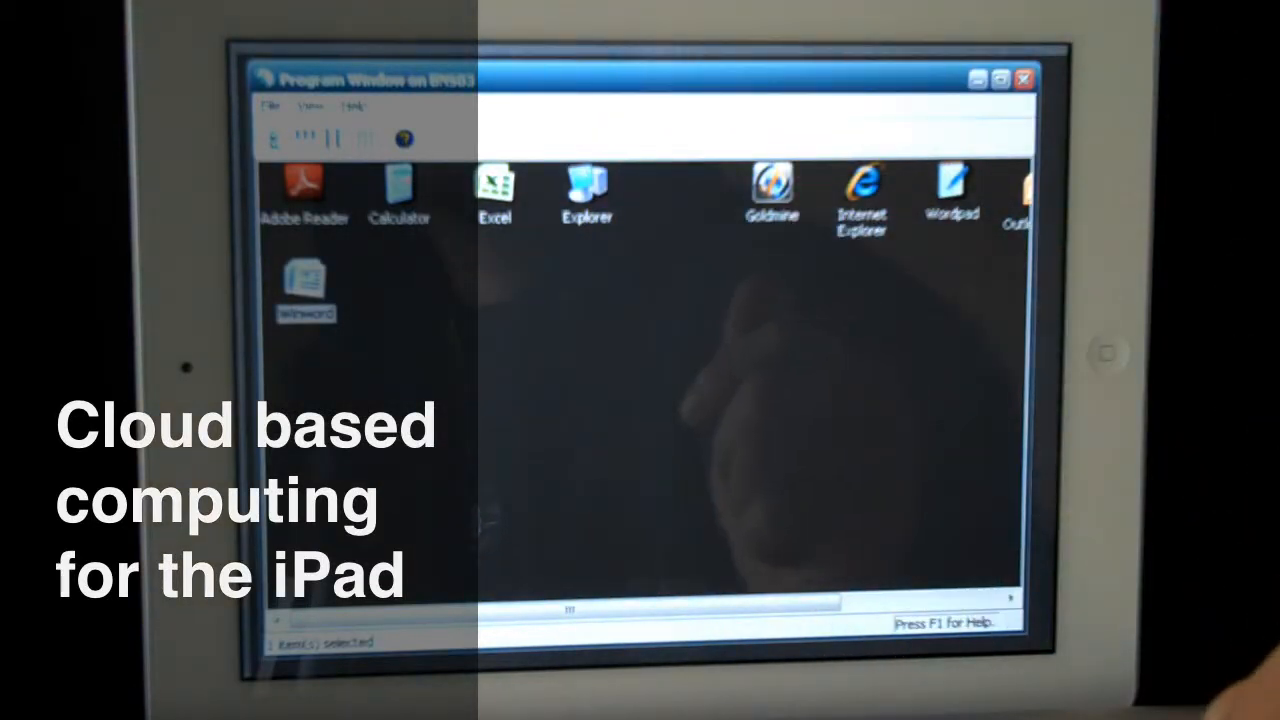
Step: Launch Excel 2007 from the Excel icon in the remote program window
double_click(494, 190)
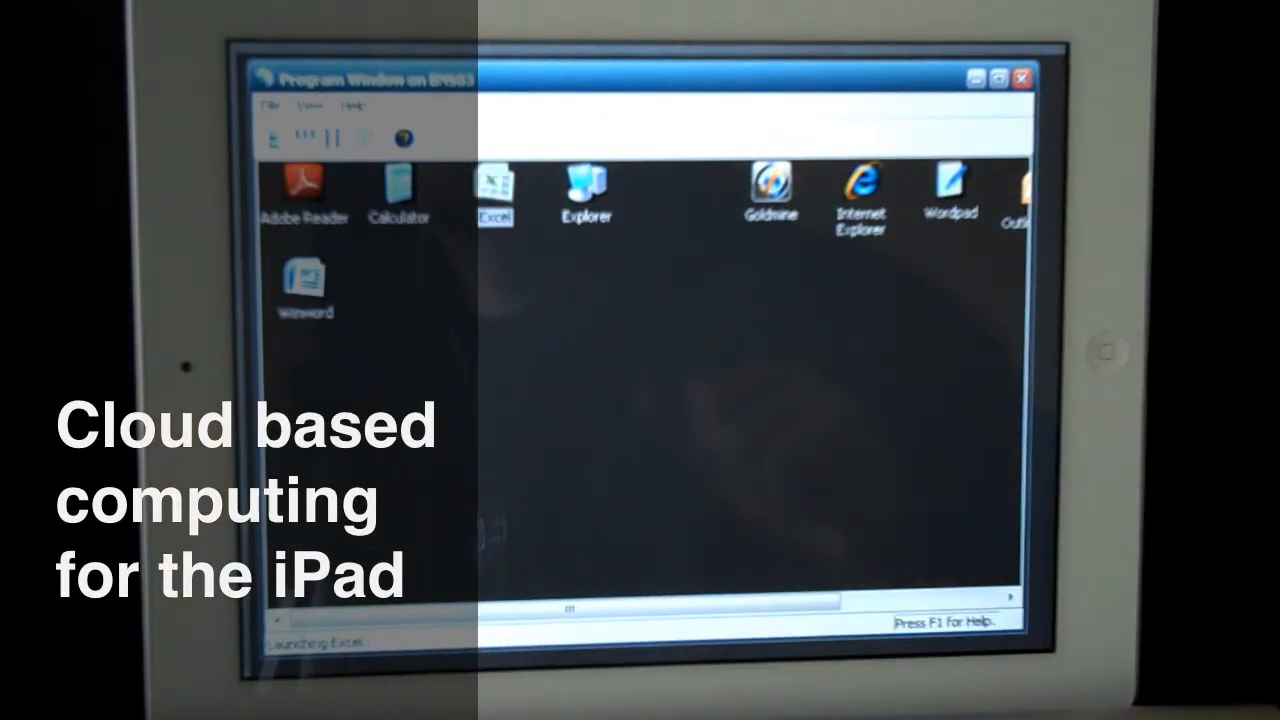
double_click(494, 184)
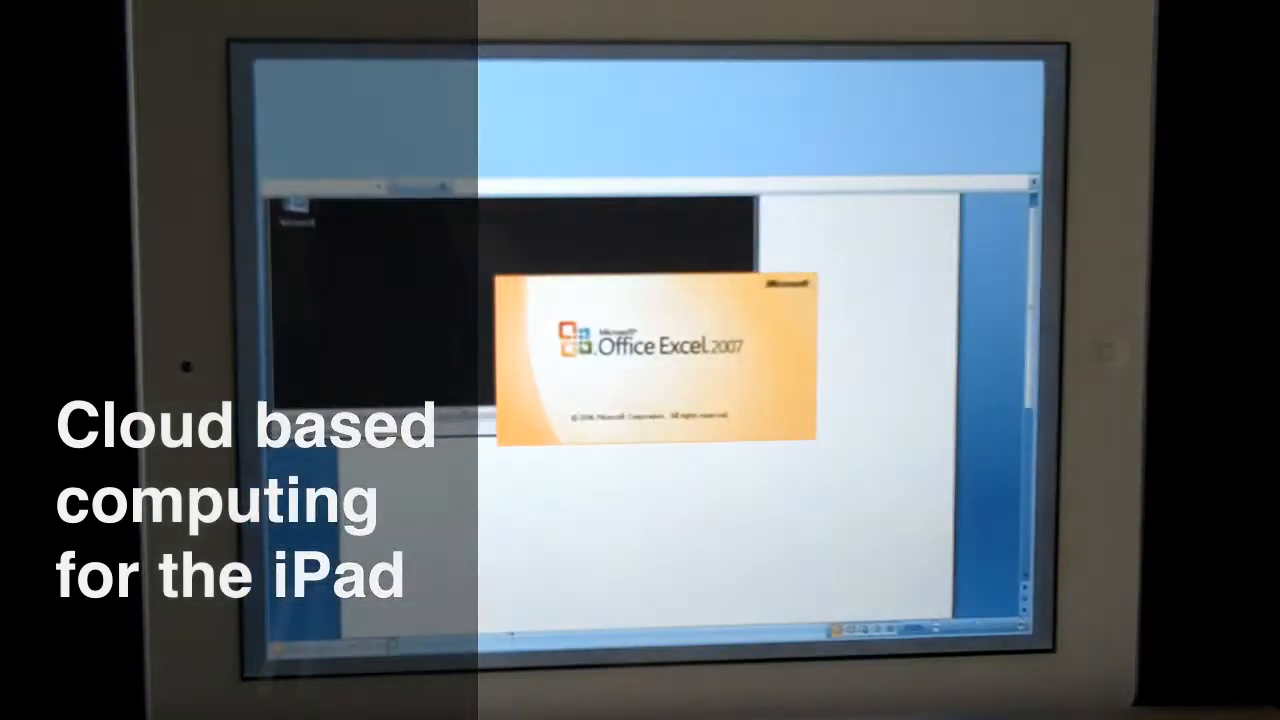